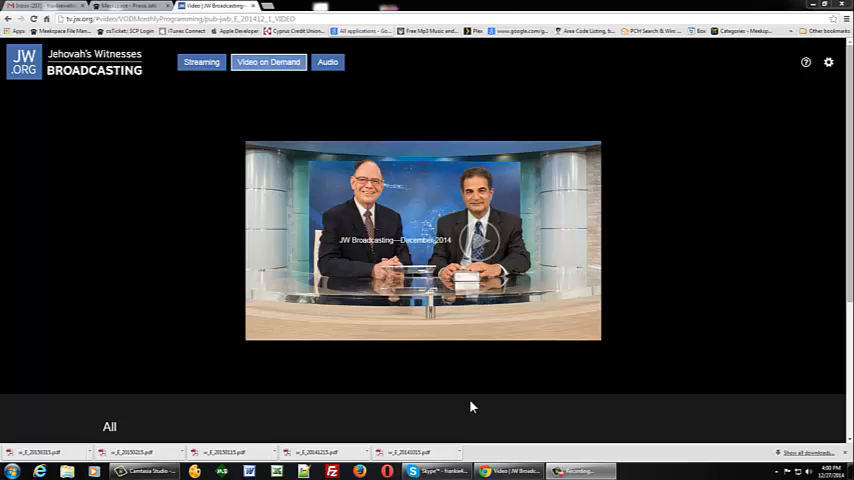
mouse_move(357, 16)
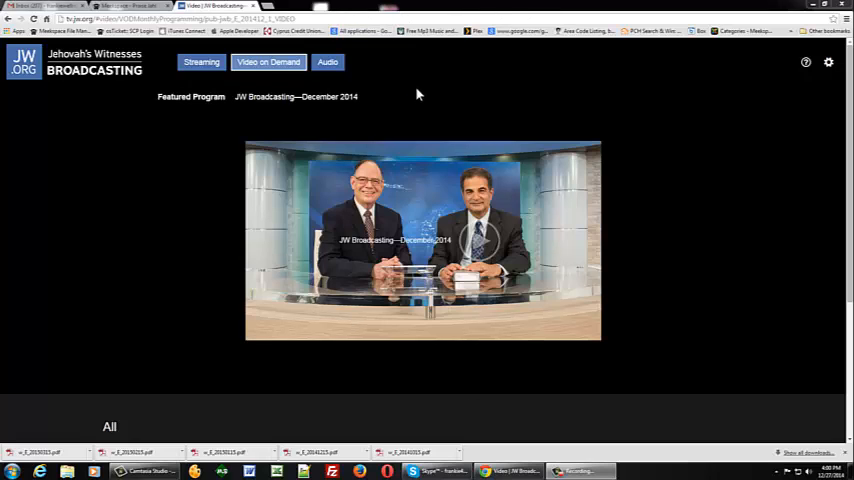
mouse_move(250, 149)
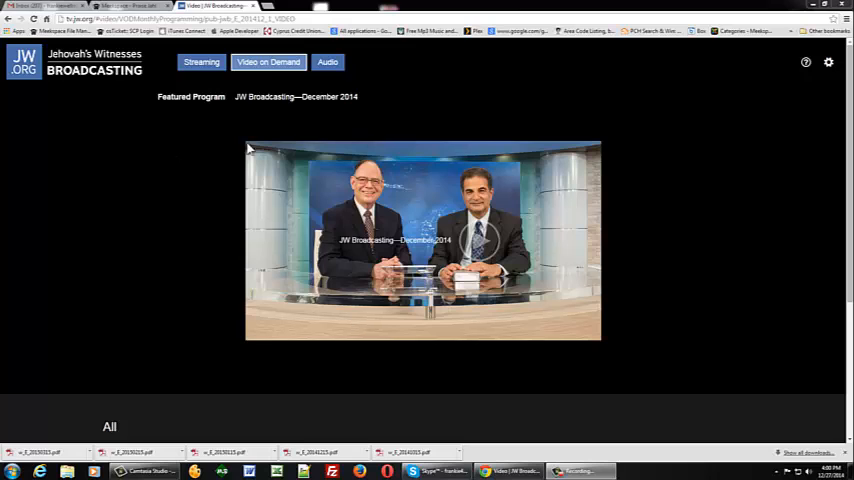
mouse_move(183, 170)
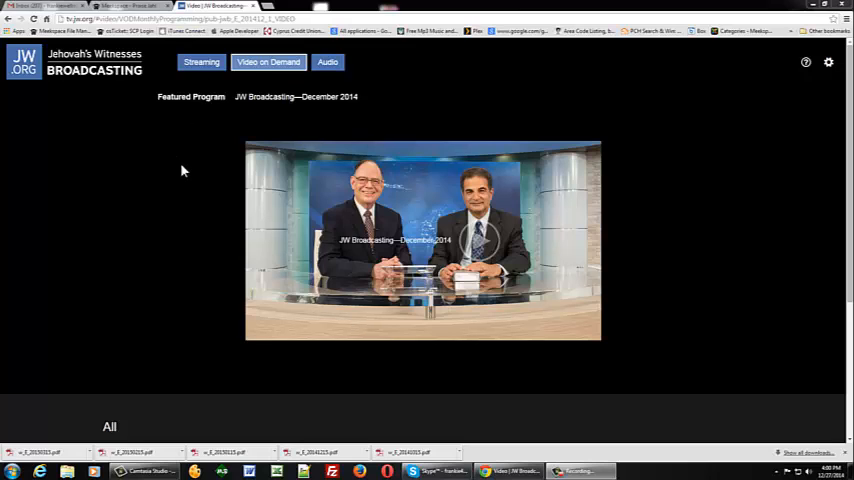
mouse_move(406, 111)
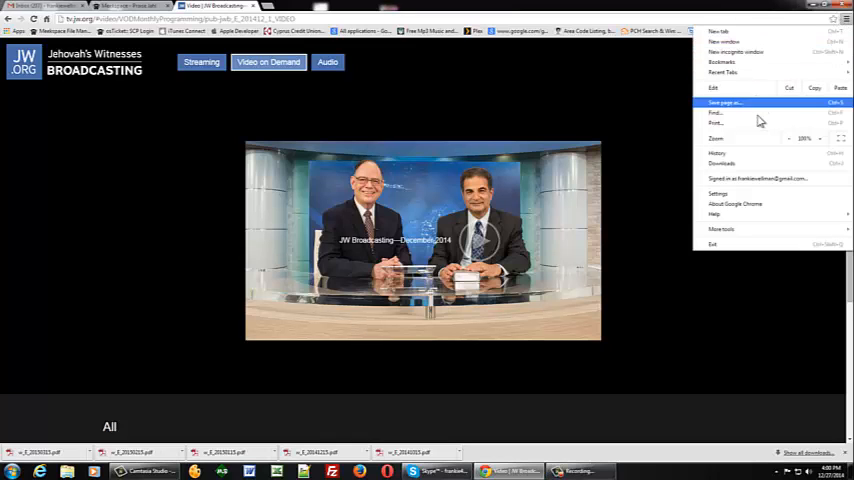
- Go from Chrome Settings to the Extensions page listing installed extensions
left_click(717, 193)
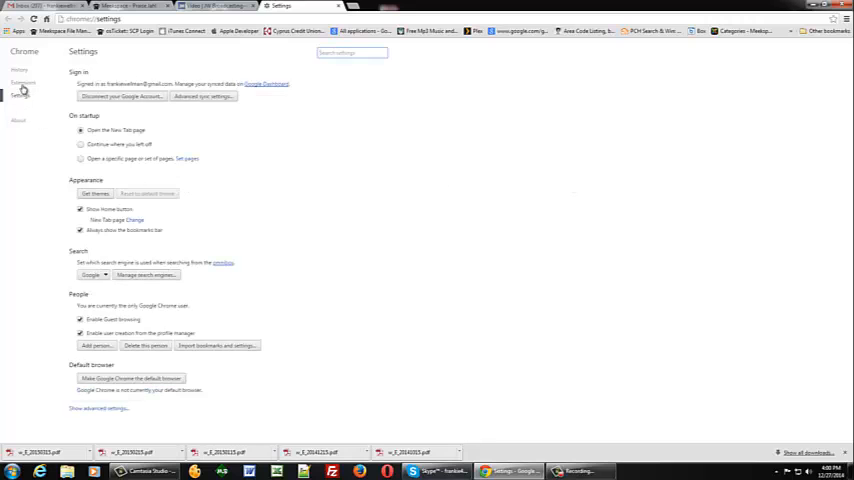
left_click(23, 82)
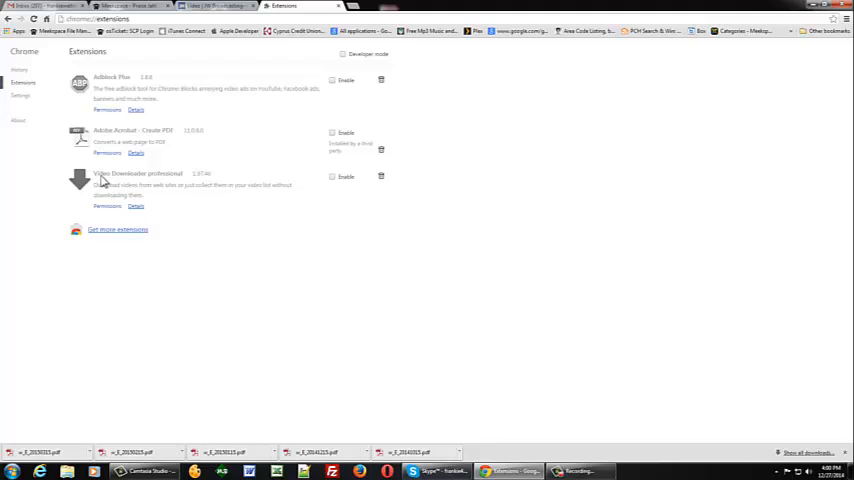
mouse_move(319, 216)
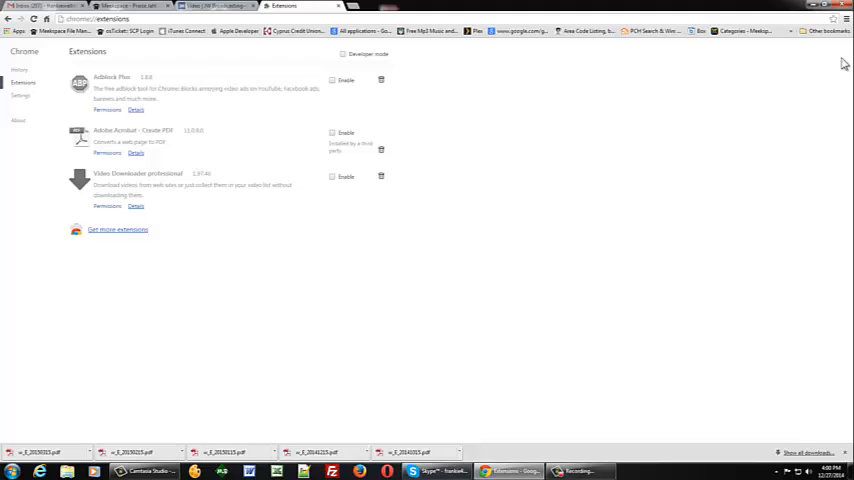
mouse_move(118, 184)
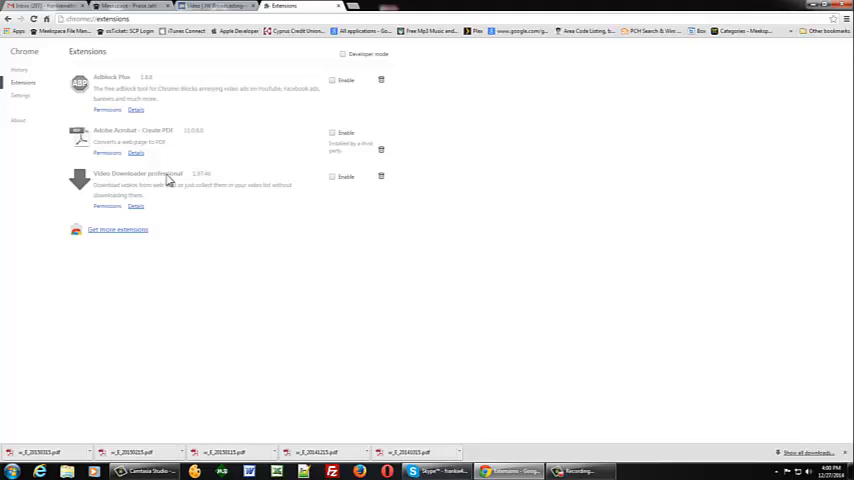
mouse_move(117, 230)
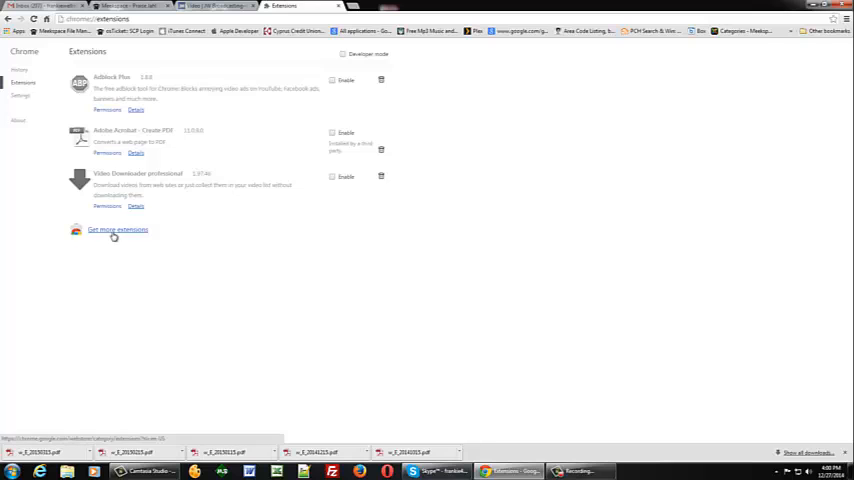
- Search the Chrome Web Store for 'video' downloader, then enable Video Downloader professional
left_click(117, 229)
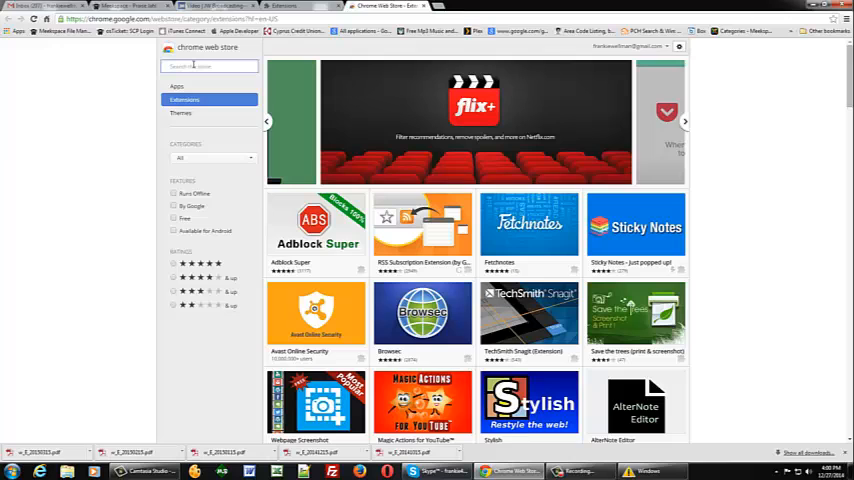
type("v")
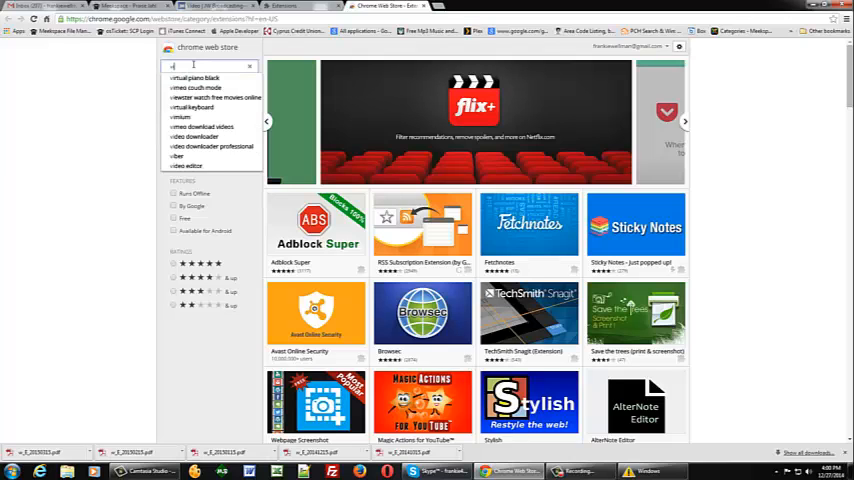
type("video")
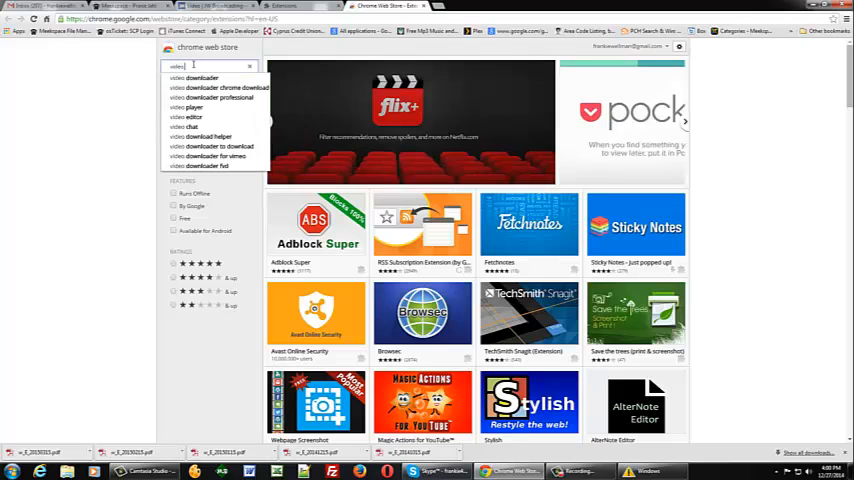
left_click(216, 97)
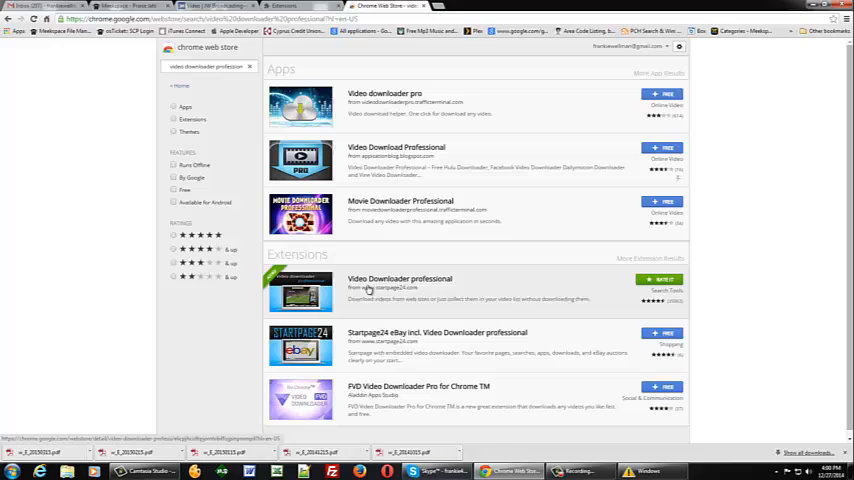
mouse_move(604, 305)
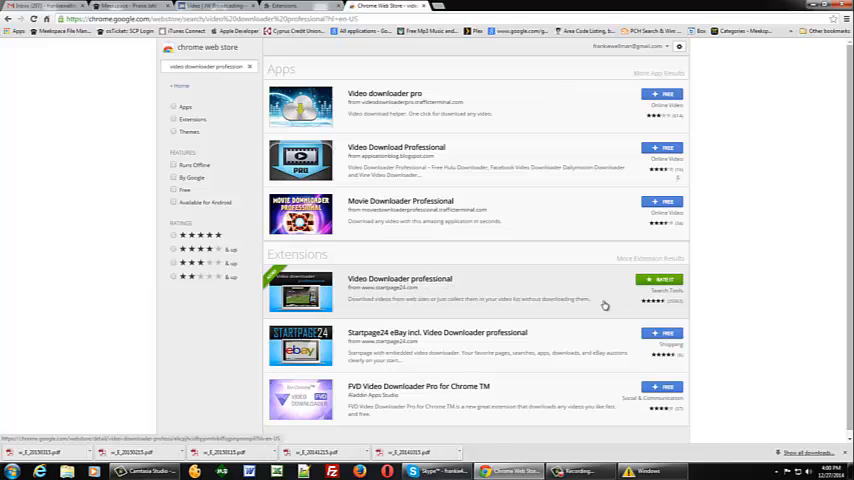
mouse_move(650, 310)
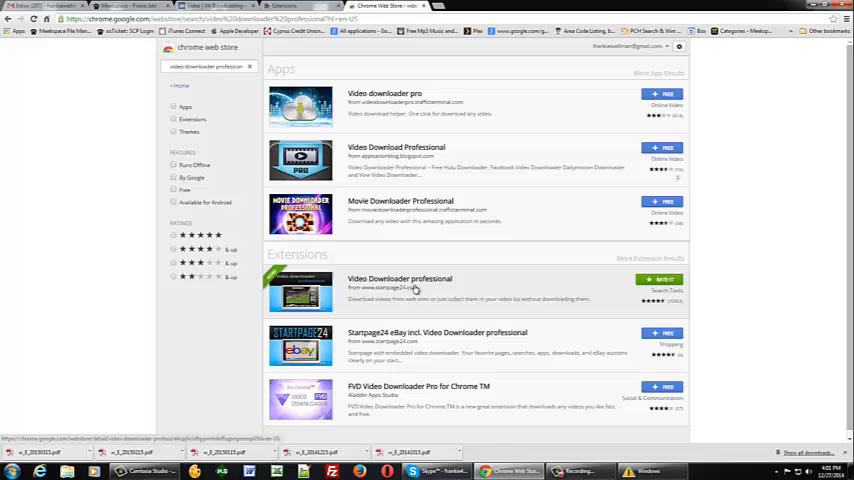
mouse_move(495, 301)
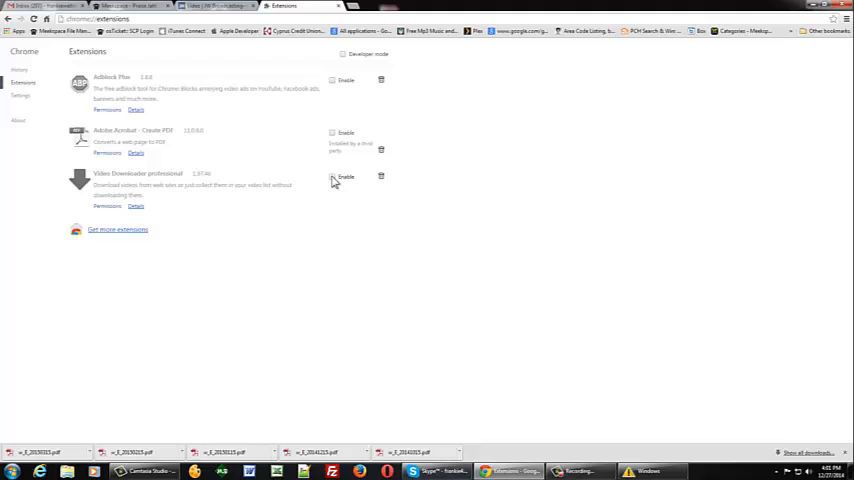
left_click(332, 177)
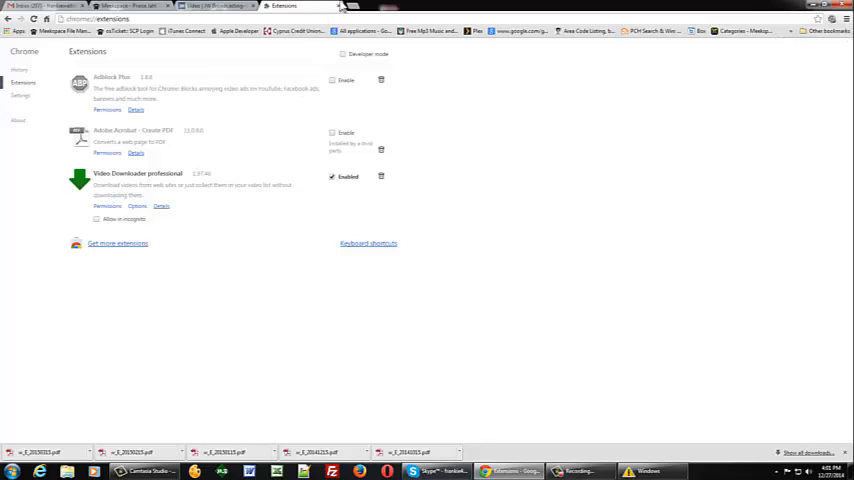
- Return to tv.jw.org and play the JW Broadcasting—December 2014 program
left_click(205, 6)
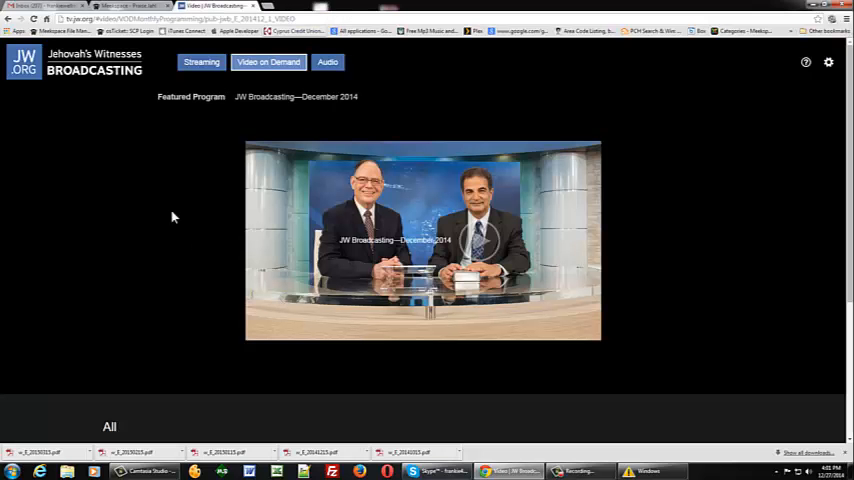
mouse_move(212, 155)
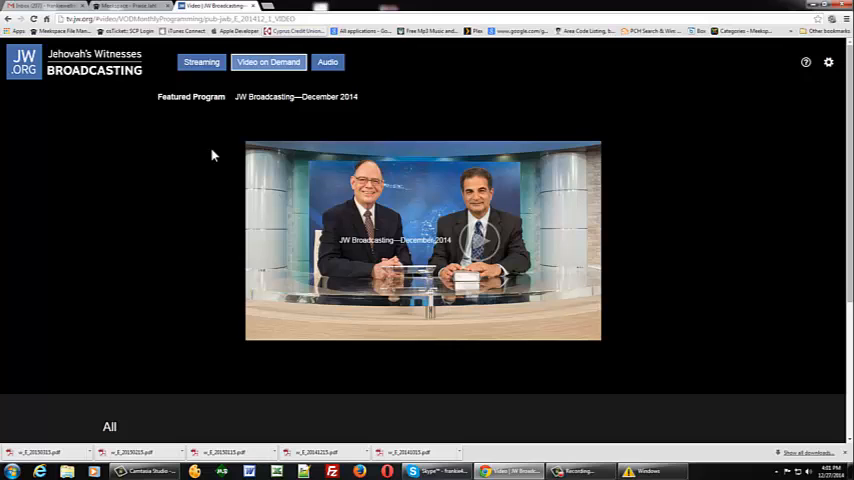
left_click(180, 18)
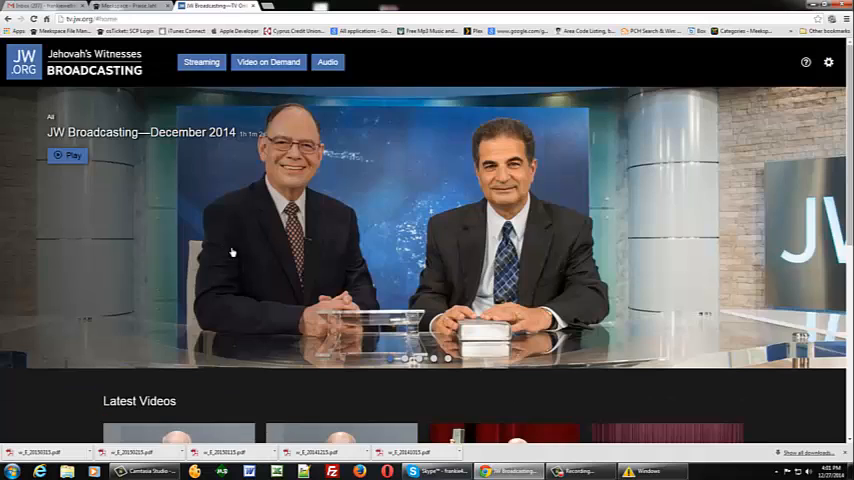
scroll("down", 3)
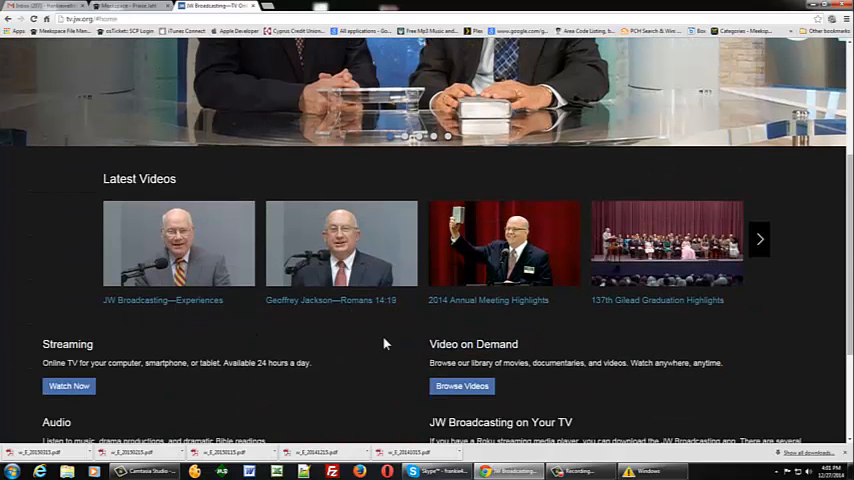
scroll("down", 3)
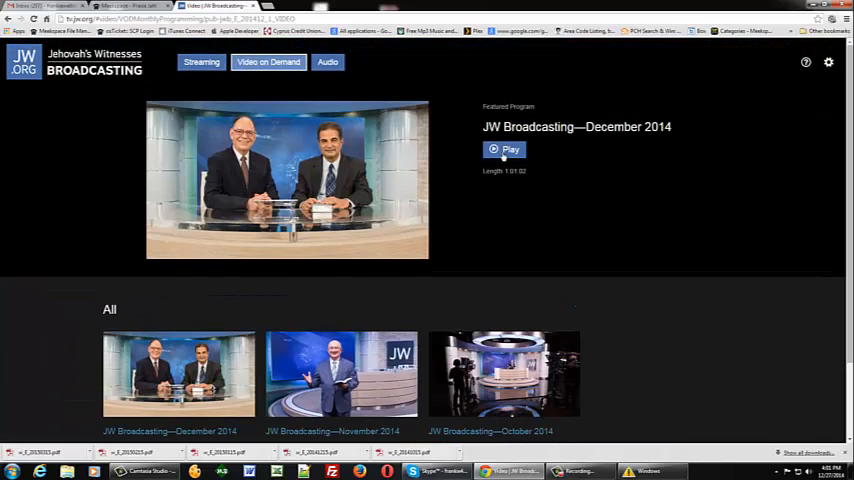
left_click(504, 149)
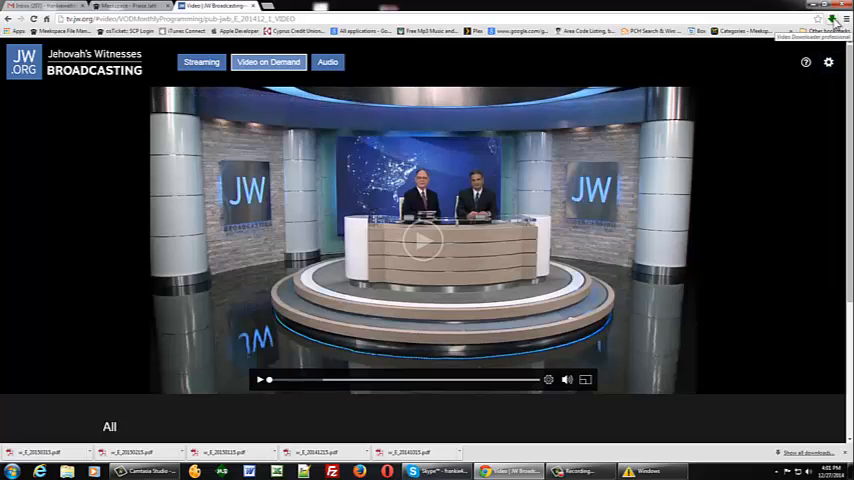
- Download the December 2014 MP4 from Video Downloader professional's found-files list
left_click(833, 18)
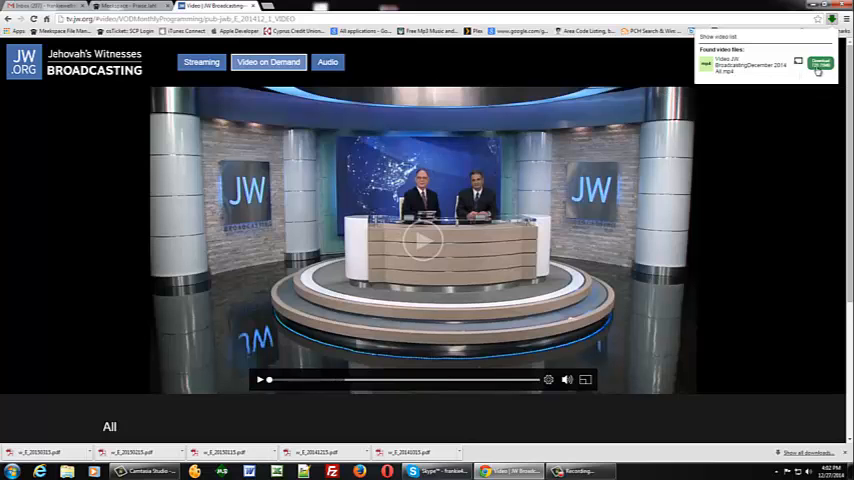
left_click(820, 62)
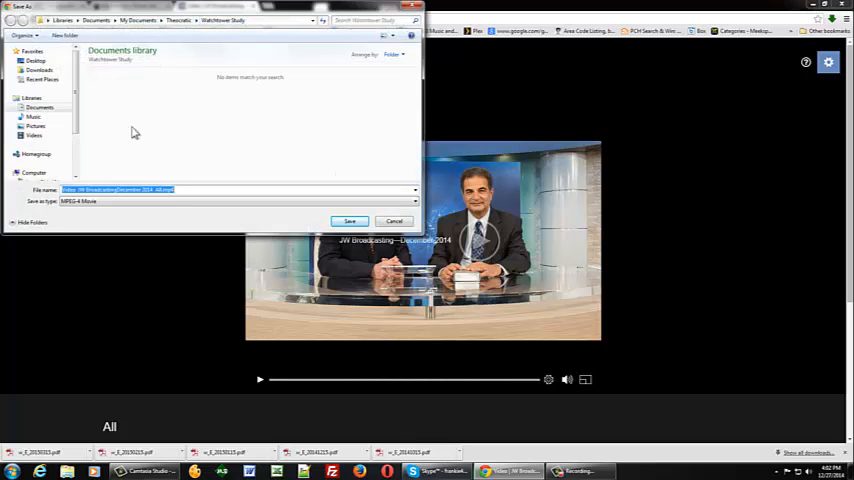
mouse_move(210, 124)
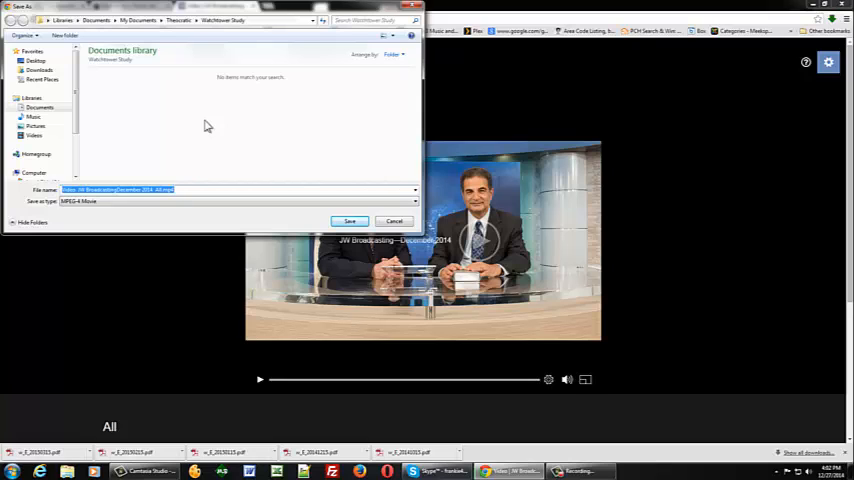
mouse_move(222, 135)
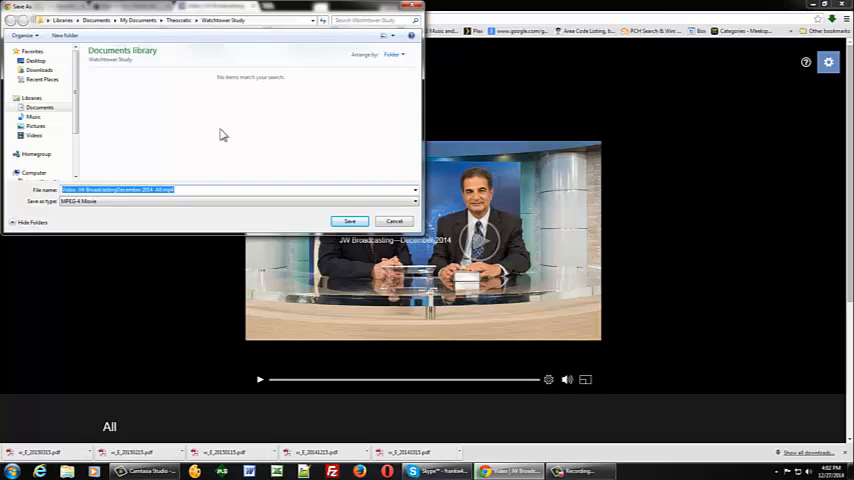
mouse_move(219, 135)
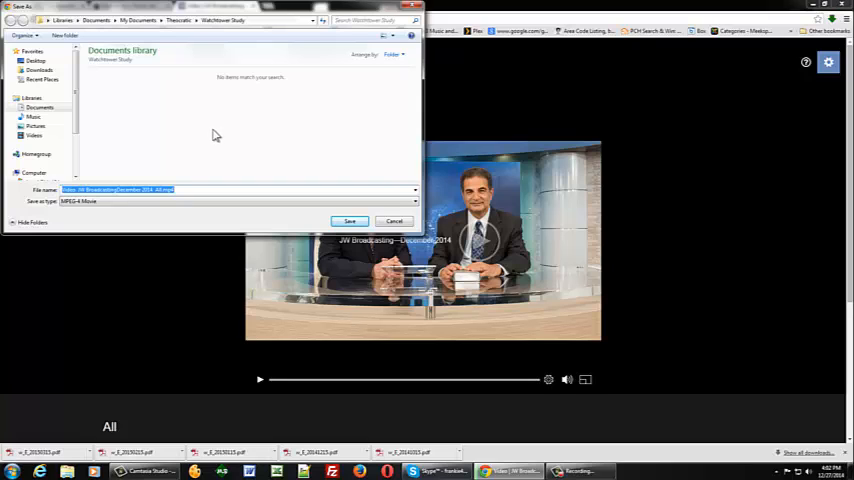
mouse_move(230, 146)
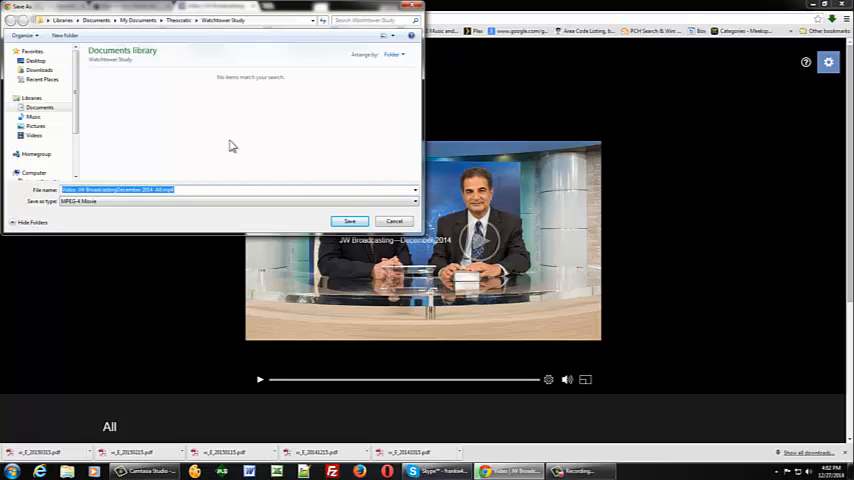
mouse_move(304, 139)
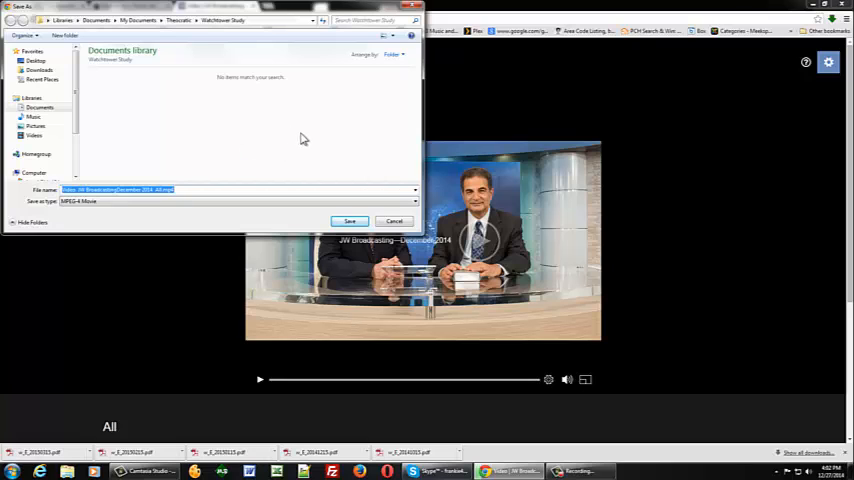
mouse_move(298, 154)
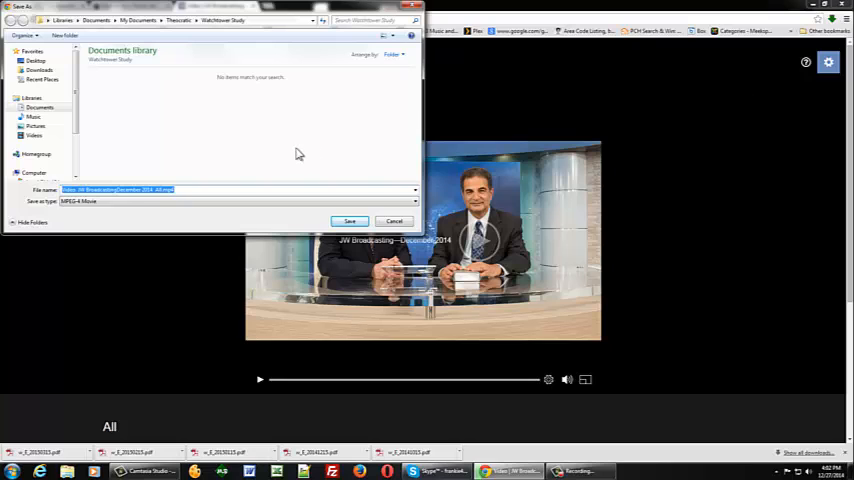
mouse_move(307, 145)
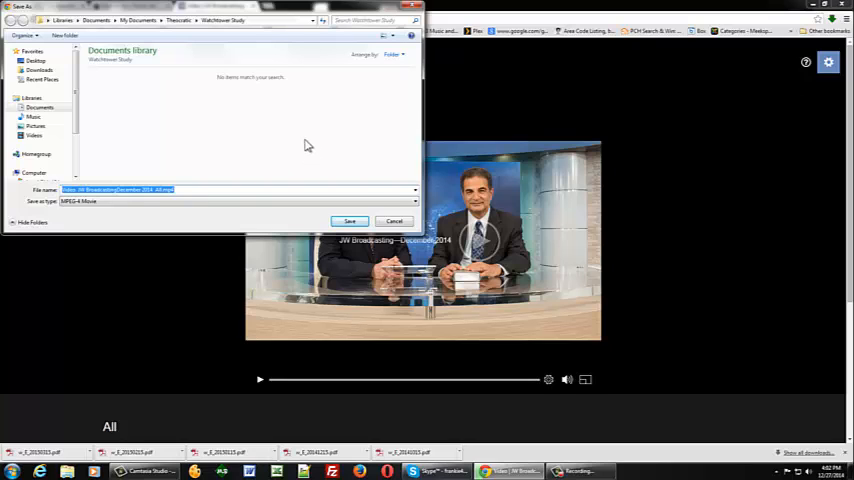